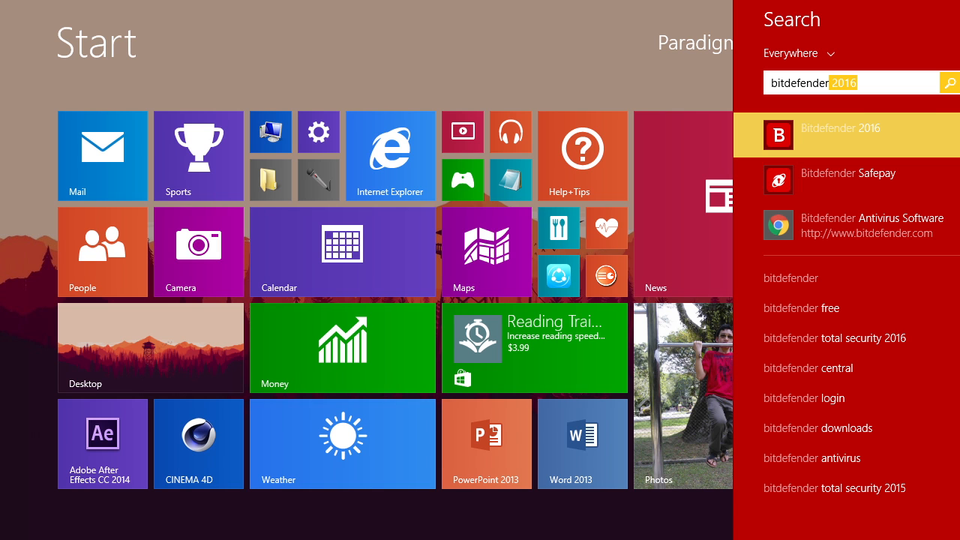
Step: Launch Bitdefender 2016 from the Windows 8 Start search results
{"action": "left_click", "coordinate": [840, 127]}
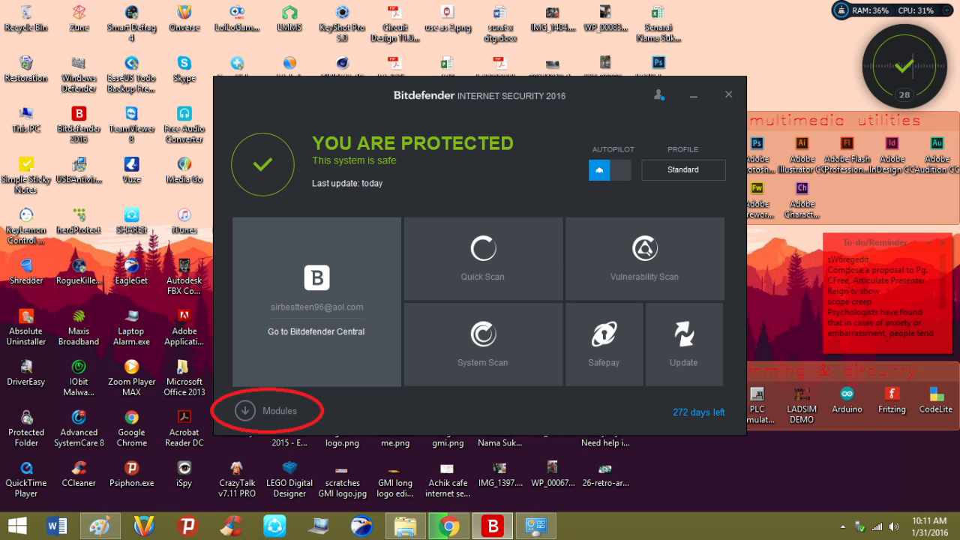
Step: Show all modules and open the Web Protection settings, where Scan SSL is off
{"action": "left_click", "coordinate": [268, 411]}
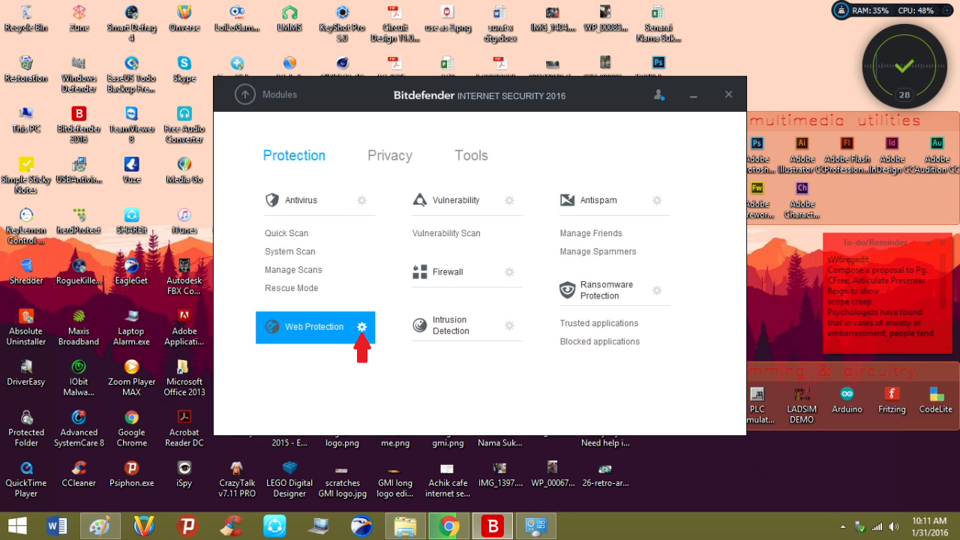
{"action": "left_click", "coordinate": [362, 327]}
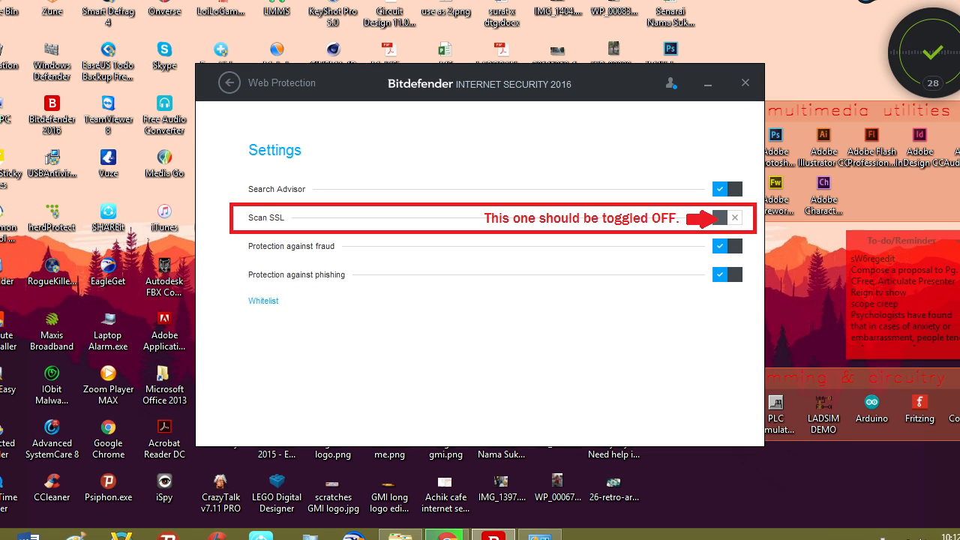